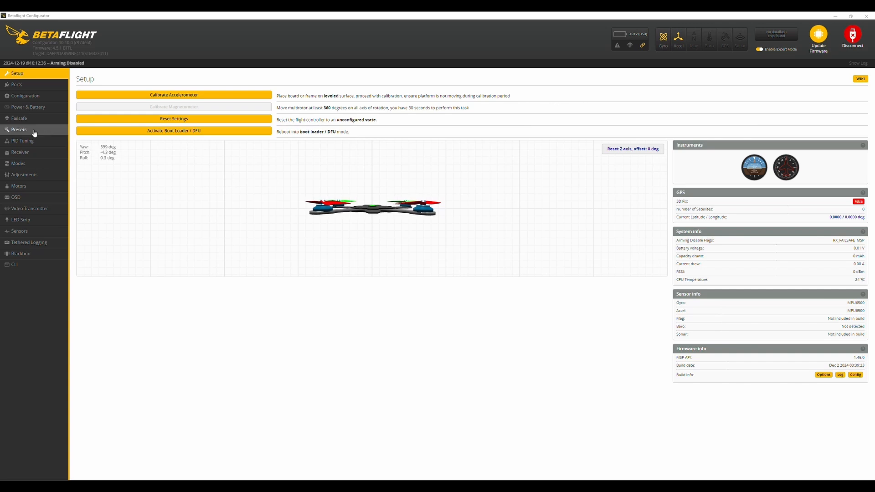
Save a CLI backup of the configuration from the Presets page into the FPV folder
left_click(18, 129)
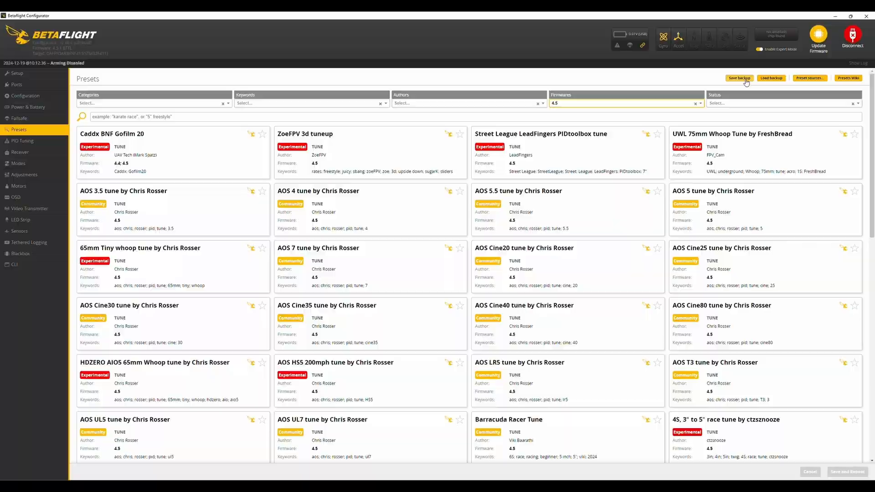
left_click(738, 78)
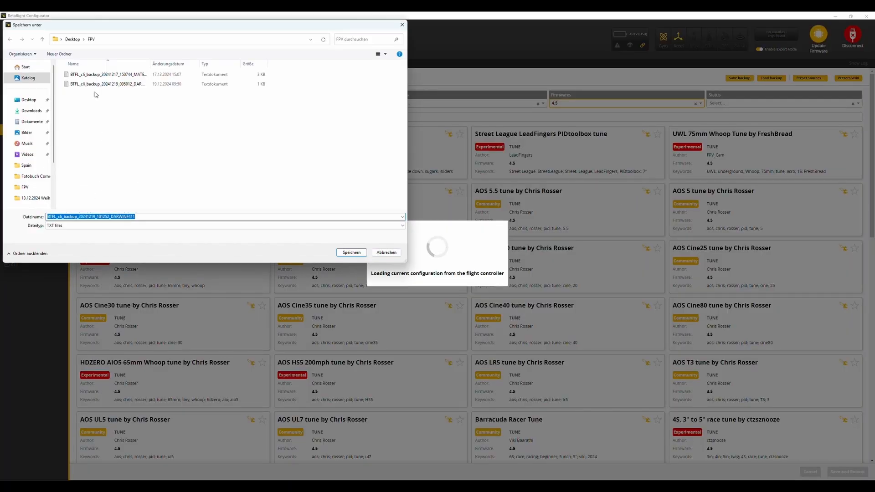
mouse_move(113, 111)
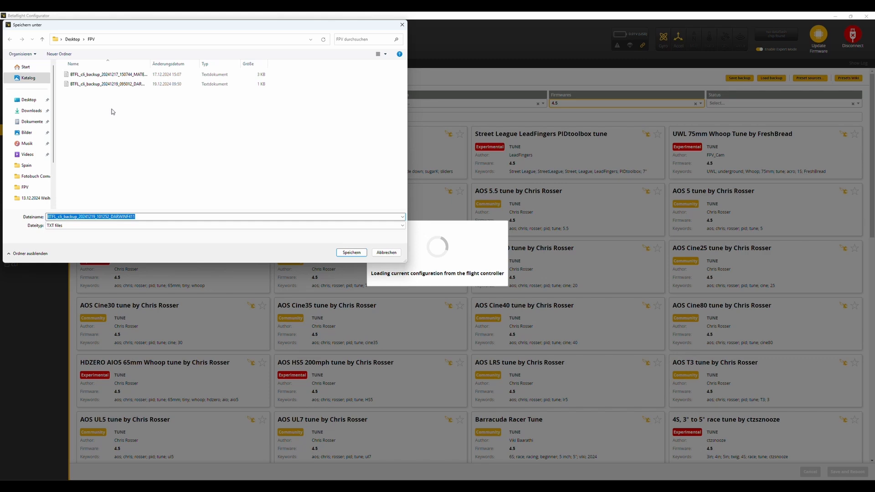
left_click(352, 252)
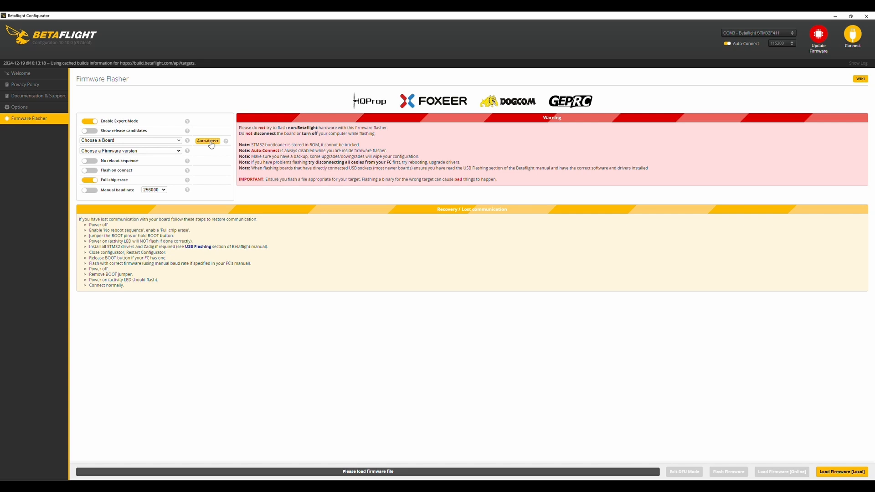
Auto-detect the connected DARWINF411 board and its latest firmware version
left_click(207, 140)
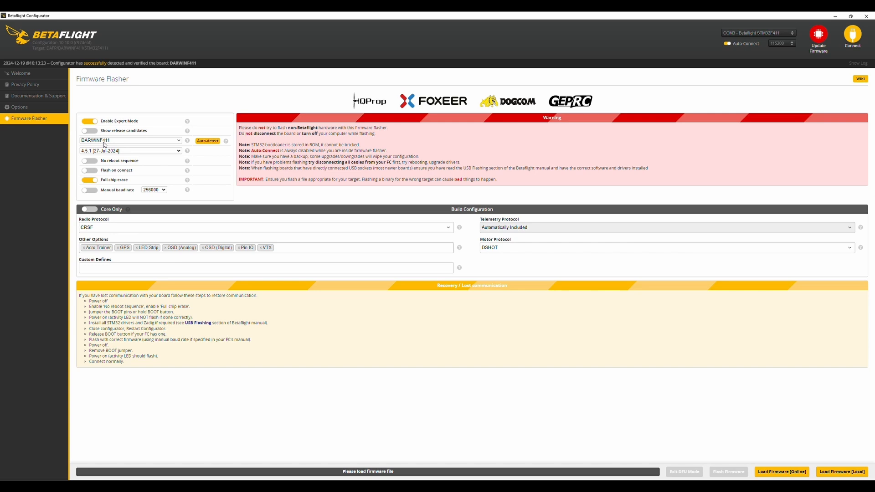
mouse_move(63, 161)
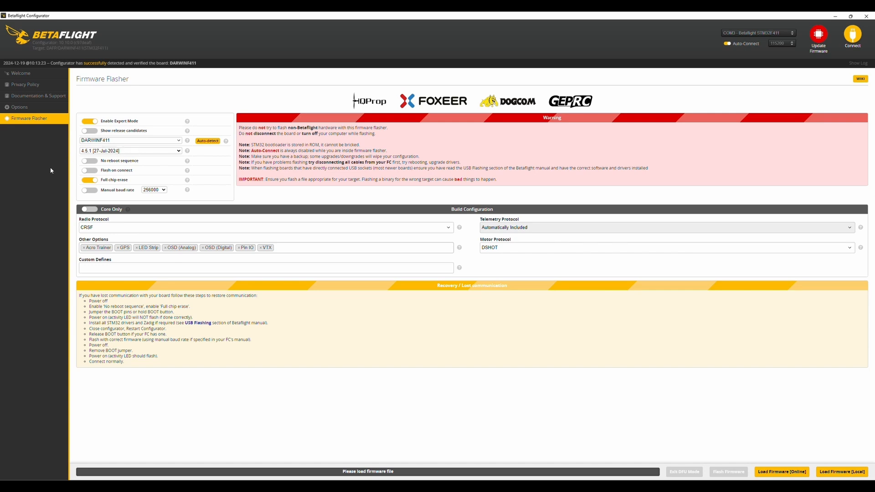
mouse_move(58, 173)
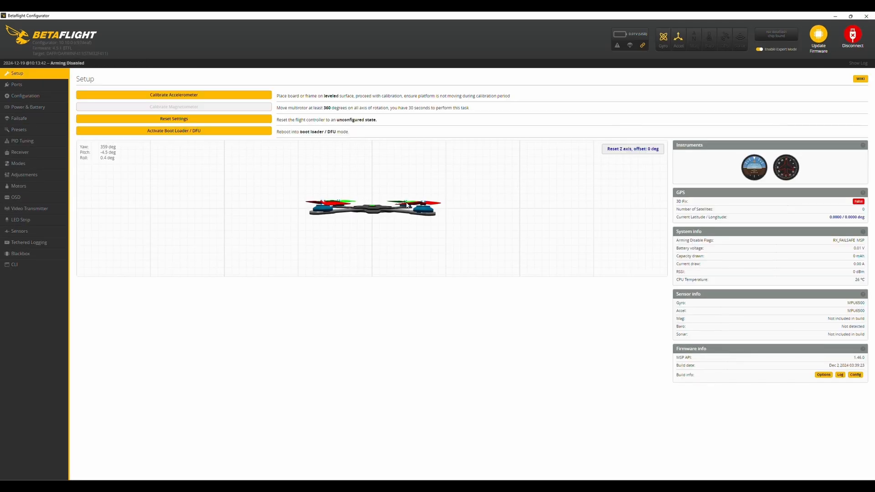
mouse_move(124, 211)
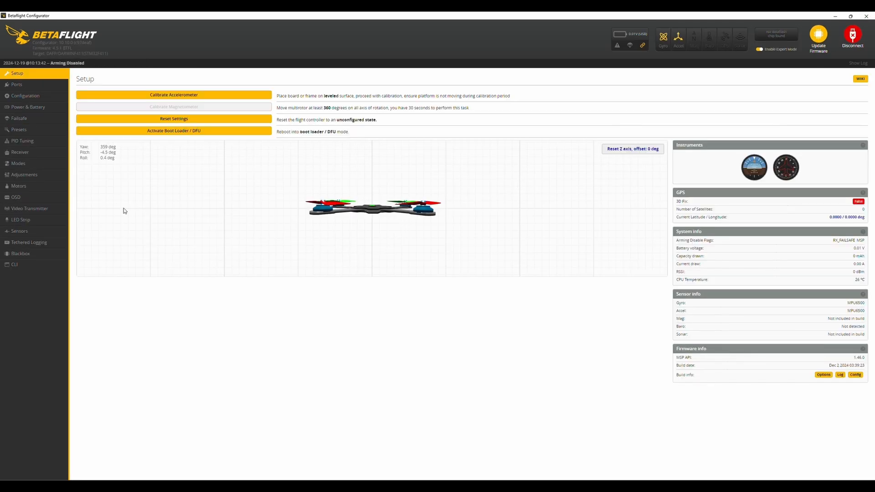
Leave the Receiver page and return to the disconnected firmware flasher
left_click(19, 151)
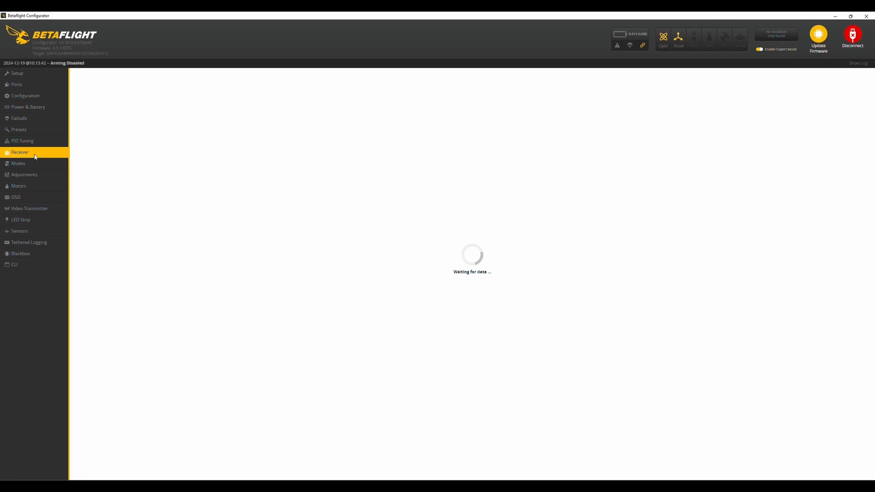
left_click(20, 151)
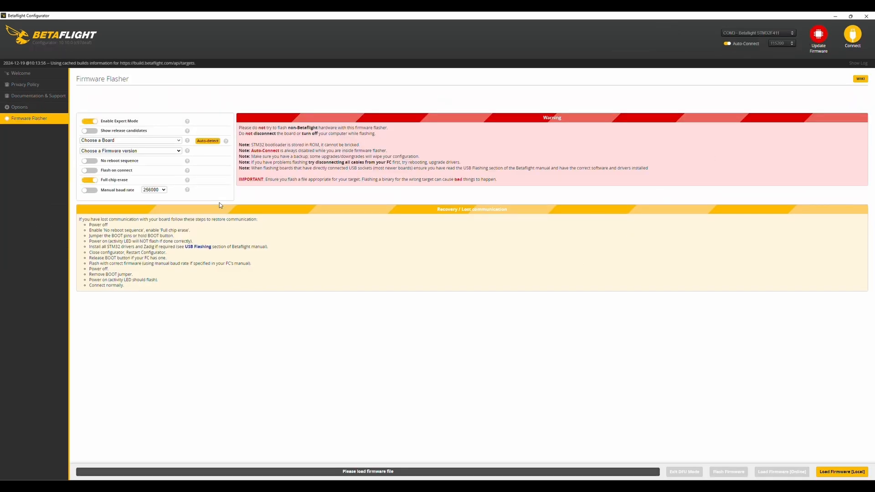
Choose the DARWINF411 board and firmware version 4.5.1 in the flasher
left_click(129, 140)
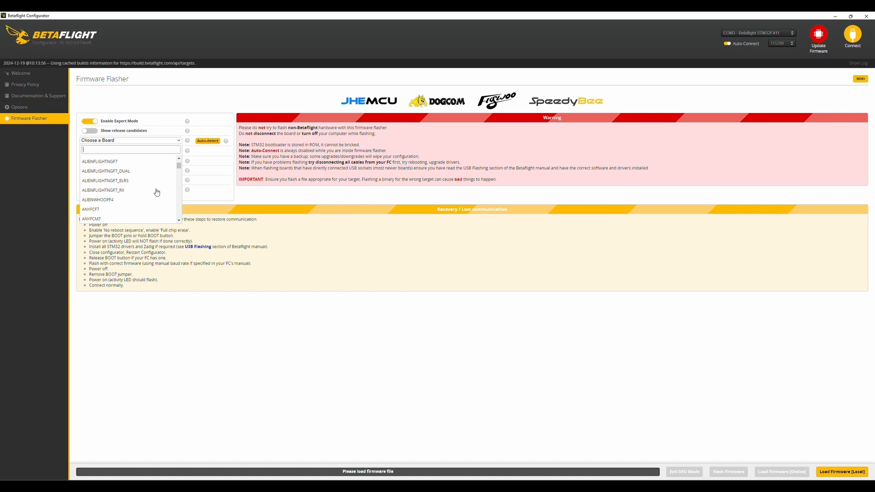
type("f")
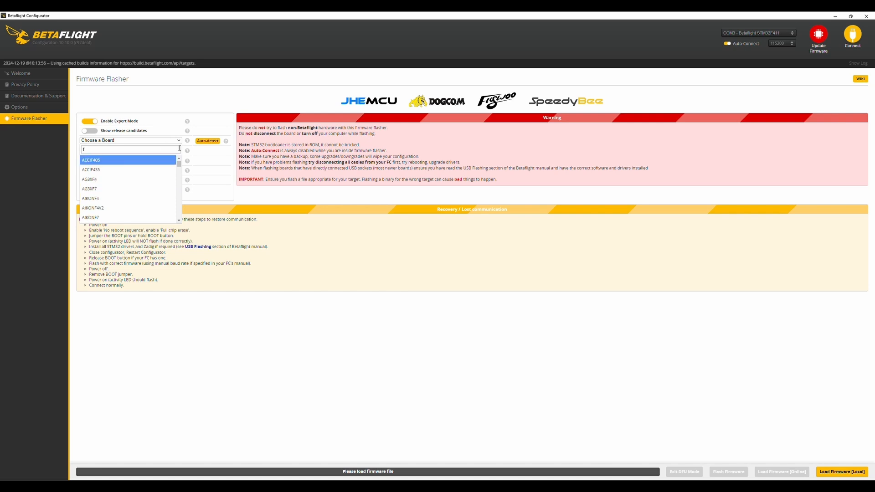
type("darwi")
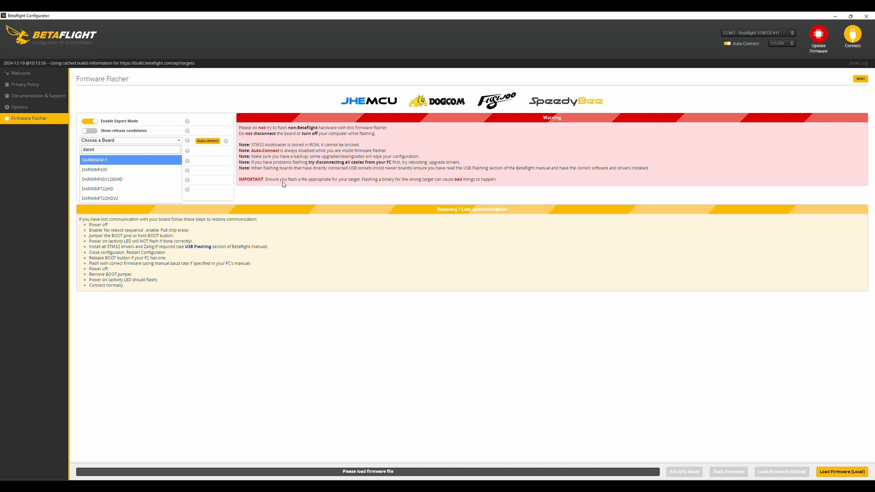
left_click(89, 159)
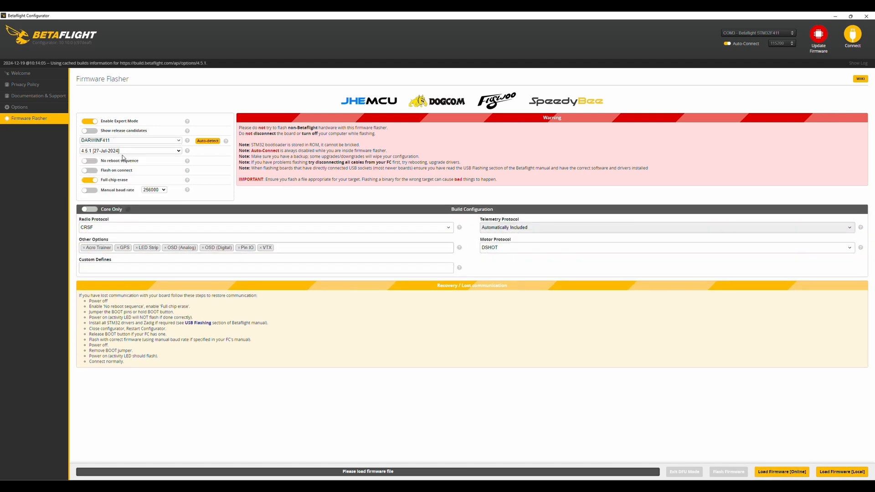
left_click(130, 150)
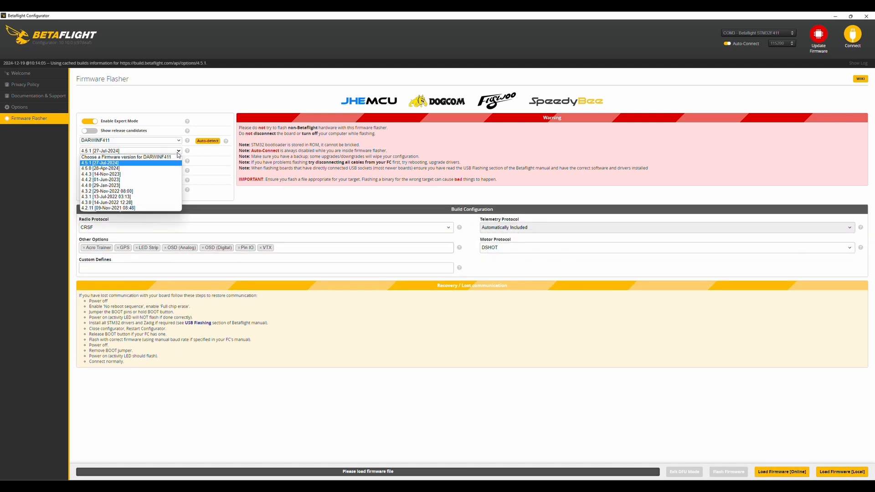
left_click(95, 162)
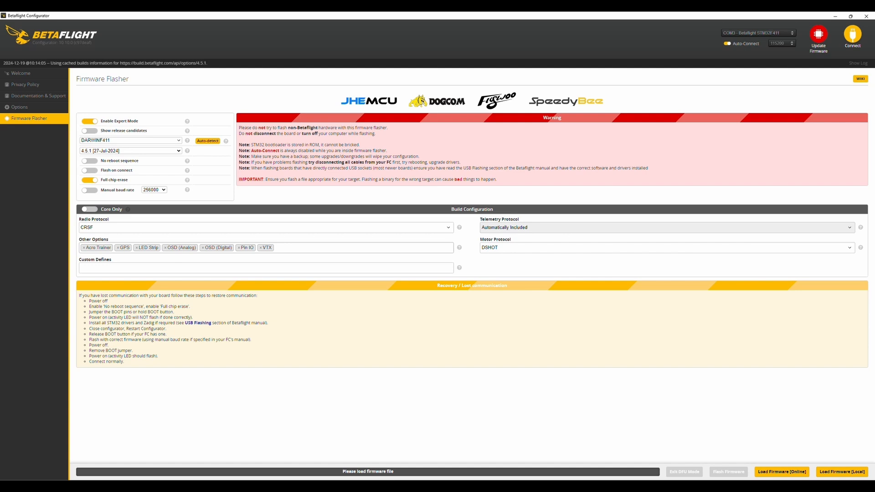
Load the online Betaflight 4.5.1 firmware build, ready to flash
left_click(782, 471)
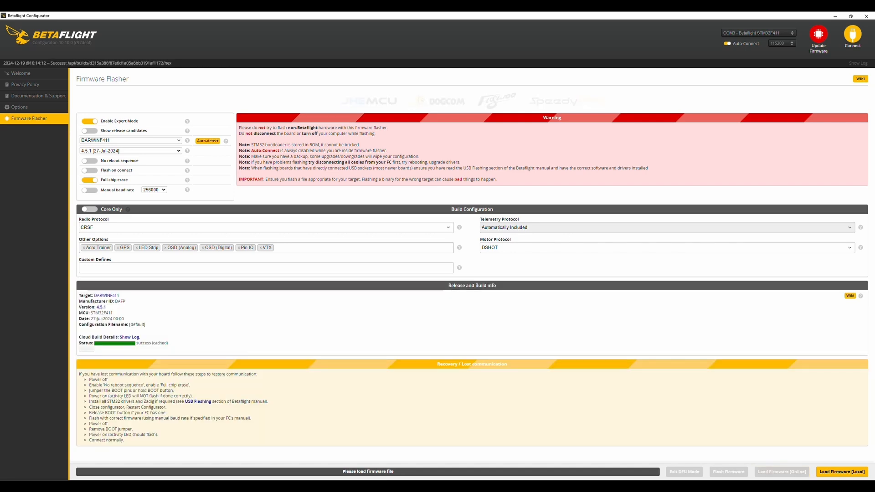
left_click(782, 472)
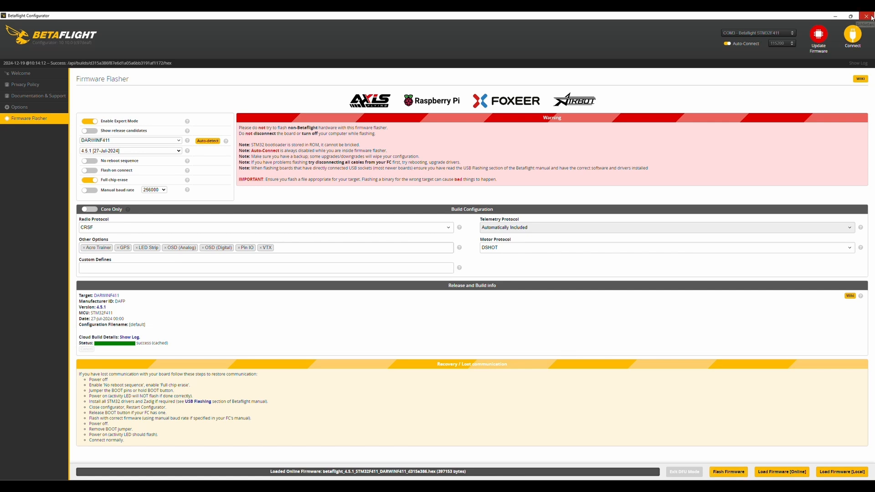
Close the configurator and go to the ImpulseRC Downloads page with the Driver Fixer
left_click(867, 15)
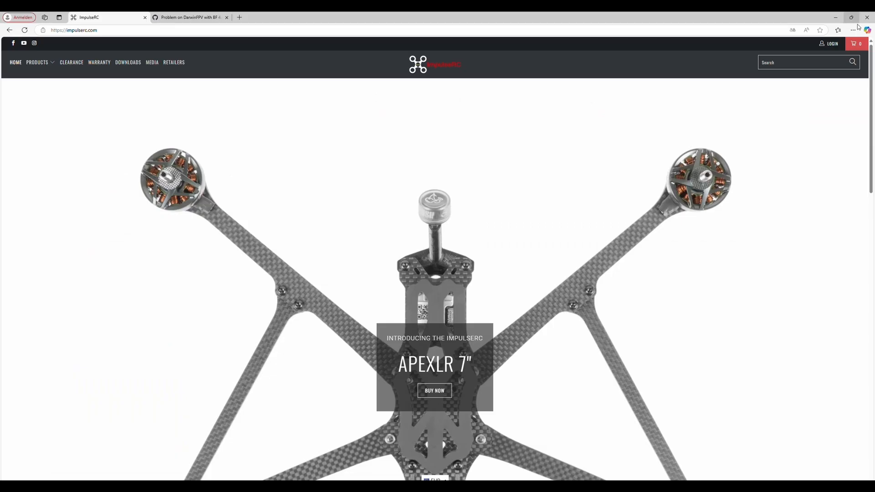
mouse_move(67, 42)
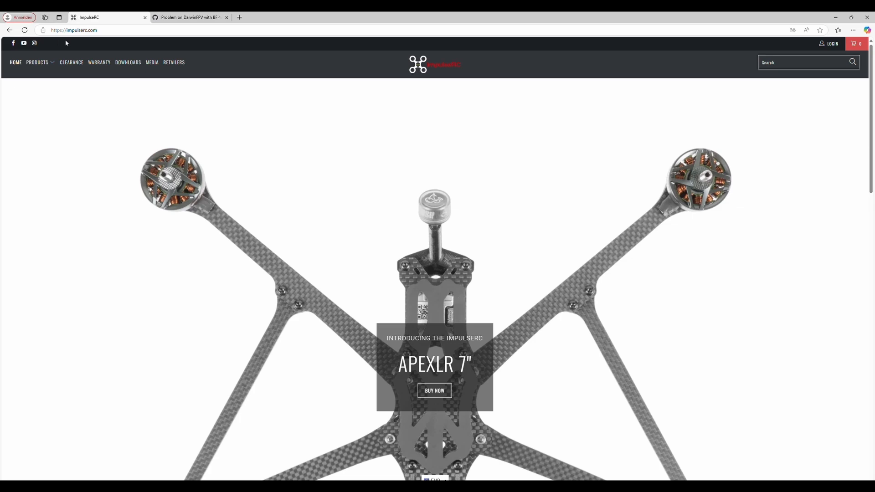
left_click(127, 62)
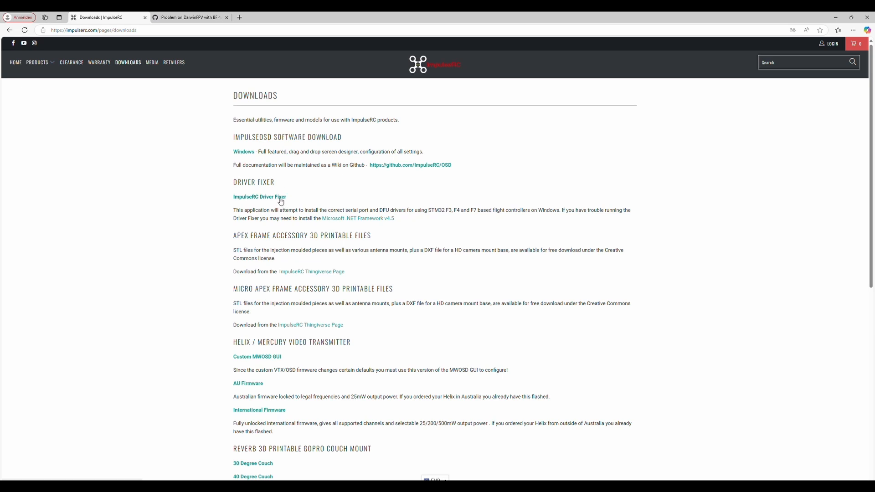
mouse_move(491, 460)
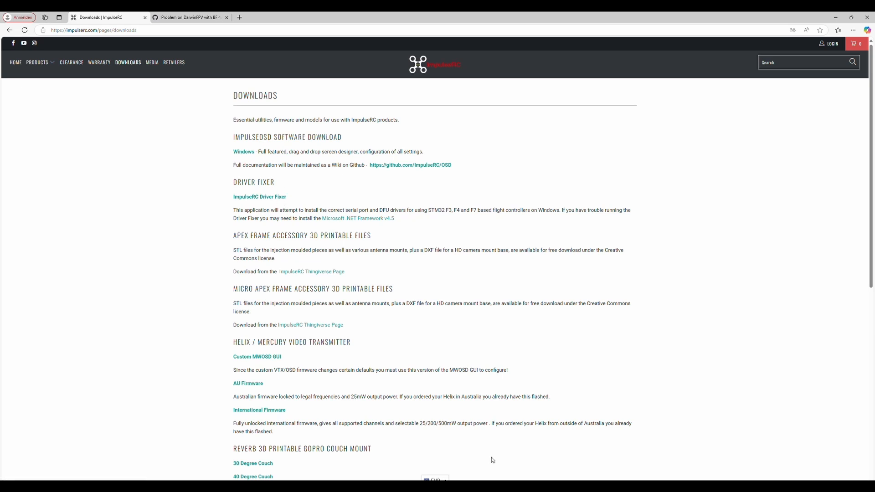
mouse_move(484, 454)
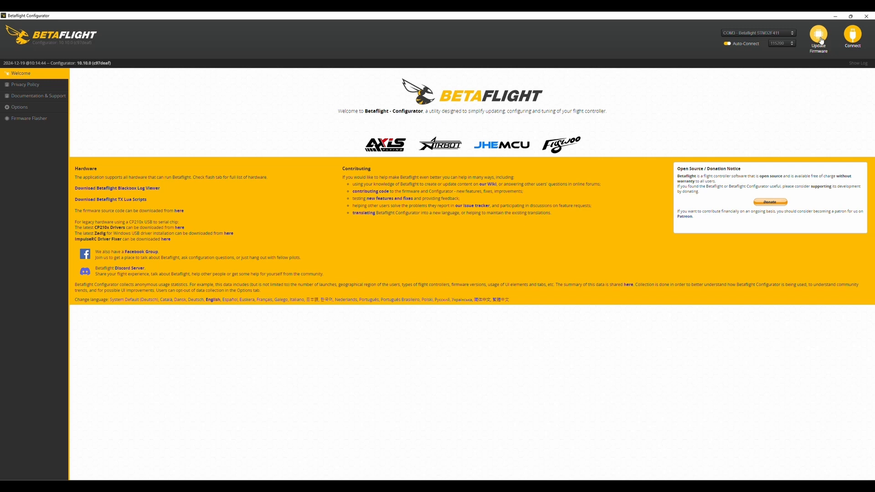
Reconnect to the flight controller, showing its Setup page with firmware 4.5.1
left_click(24, 119)
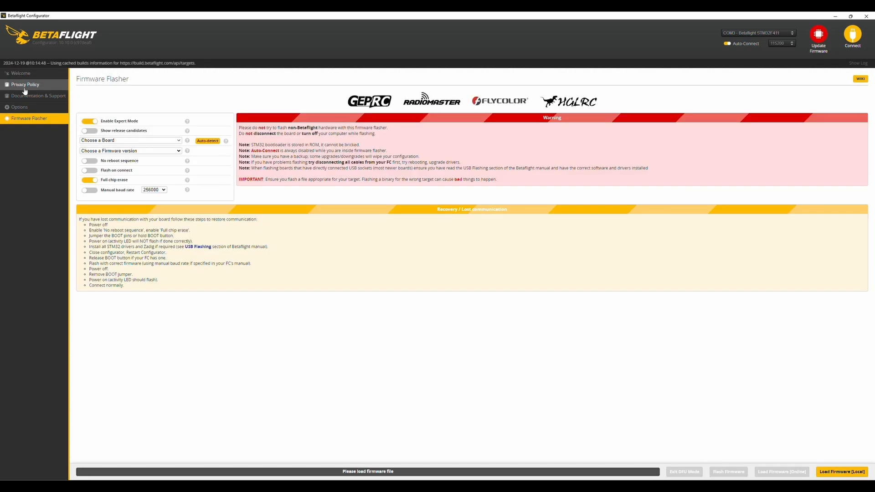
left_click(850, 35)
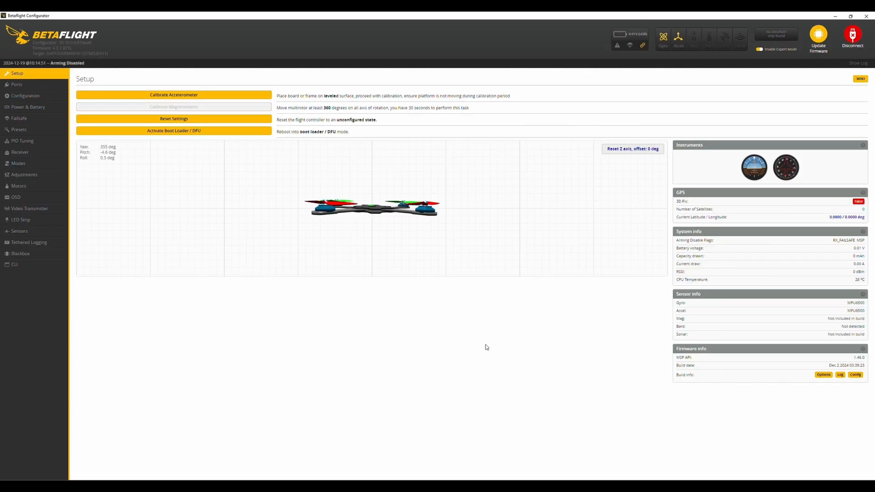
mouse_move(495, 327)
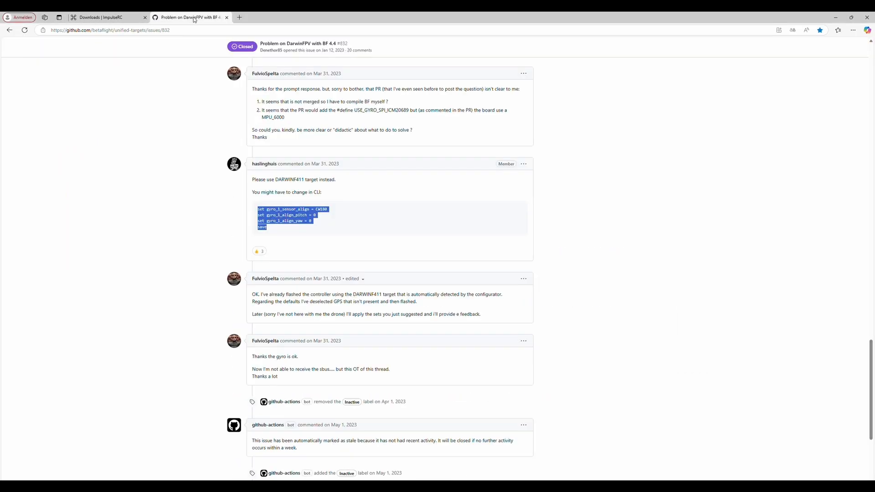
mouse_move(259, 173)
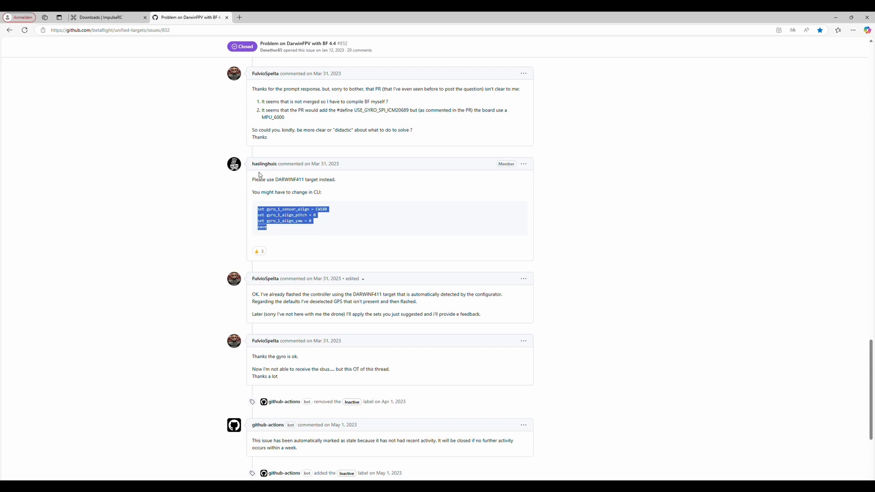
mouse_move(343, 285)
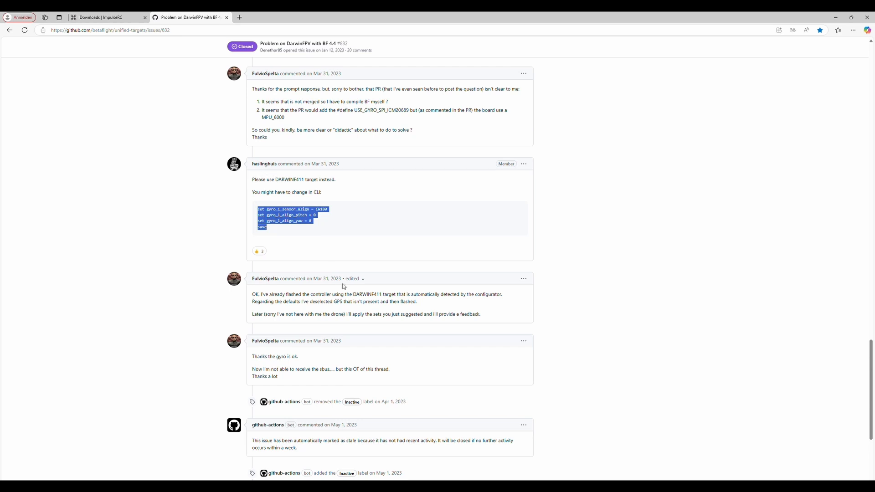
mouse_move(328, 258)
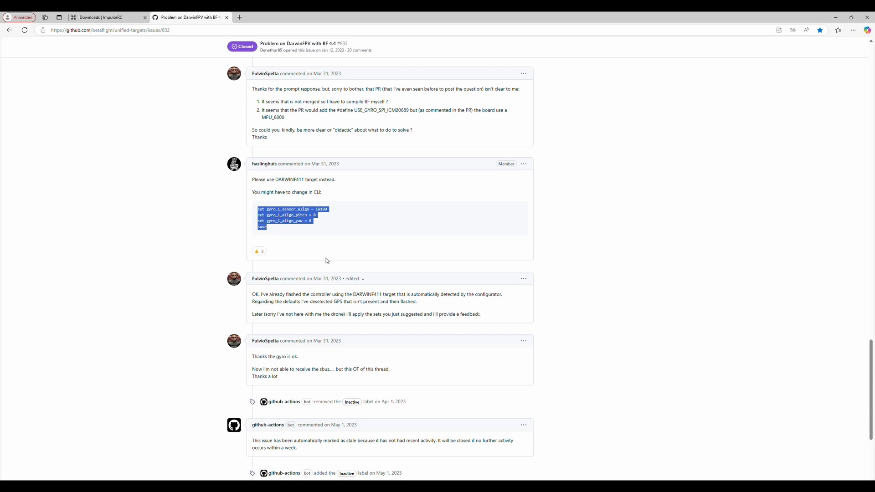
mouse_move(384, 282)
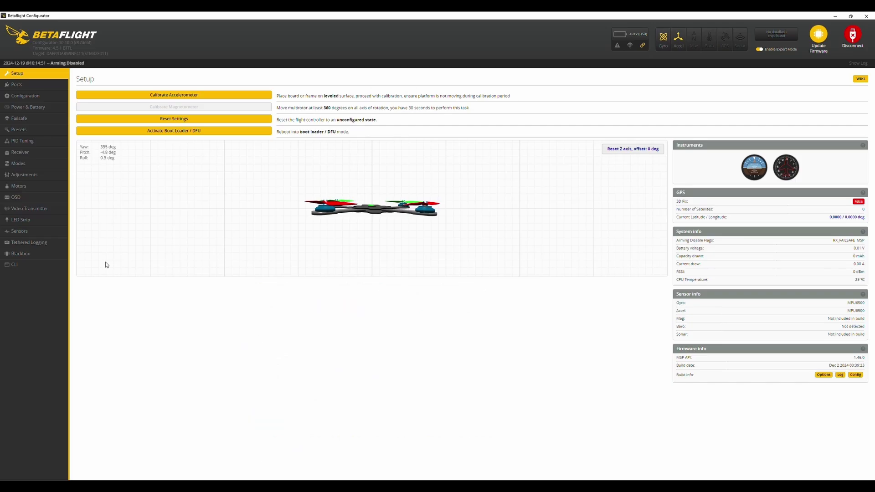
Send 'set gyro_1_align_pitch = 0' to the flight controller in the CLI console
left_click(14, 264)
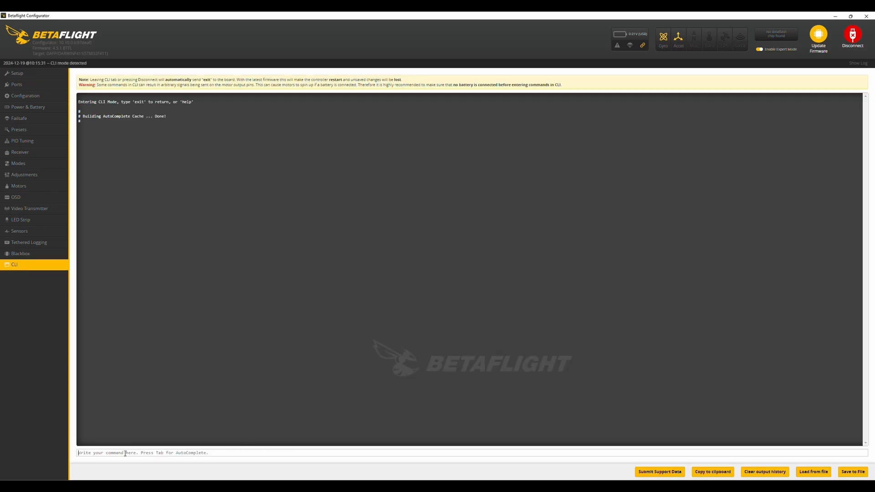
type("set gyro_1_align_pitch = 0")
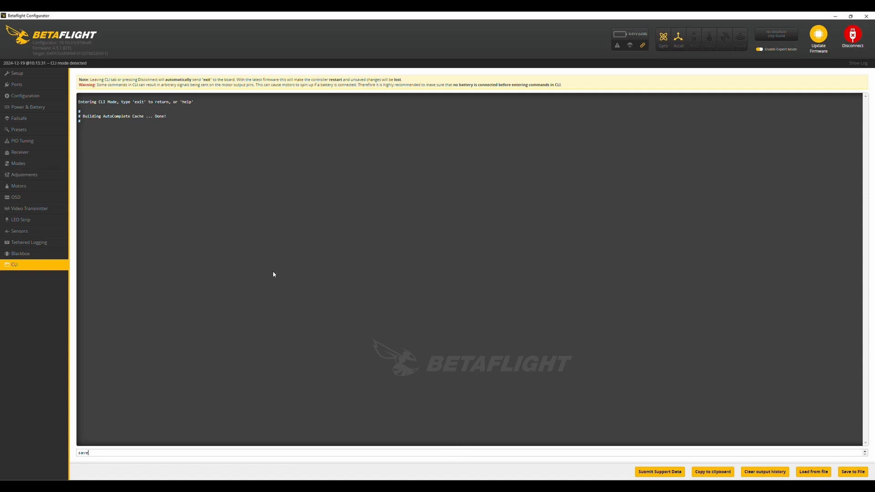
key("Enter")
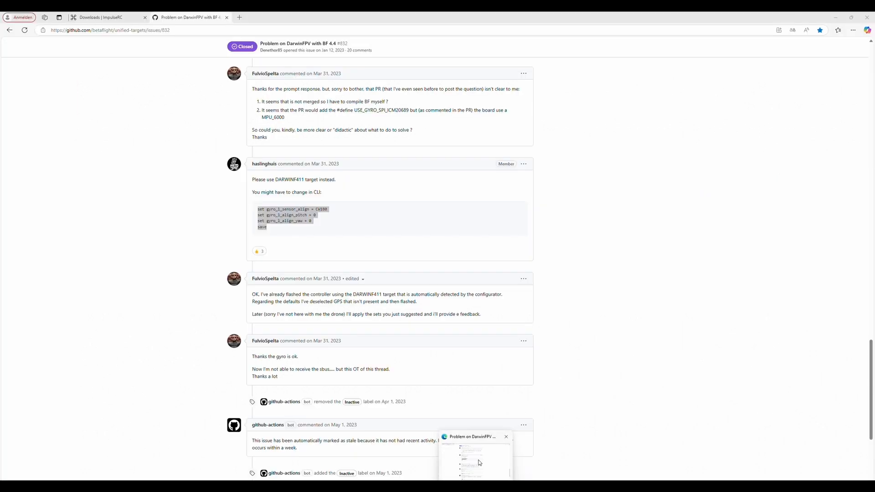
mouse_move(479, 463)
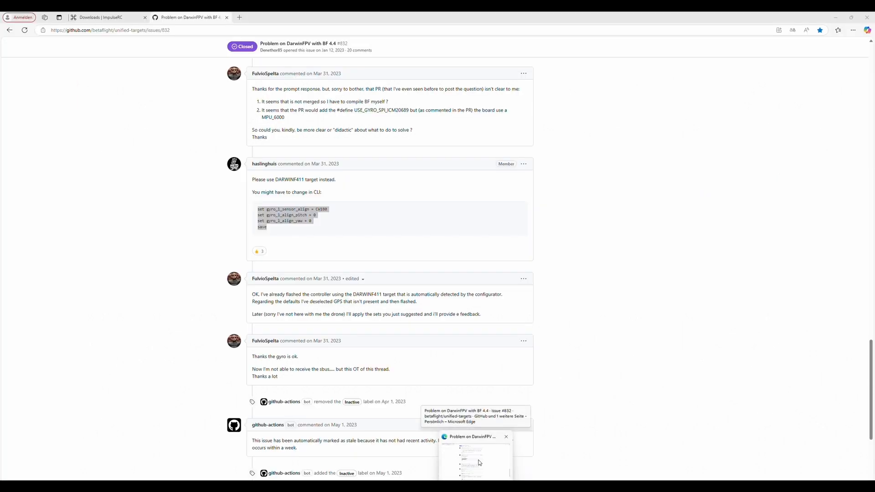